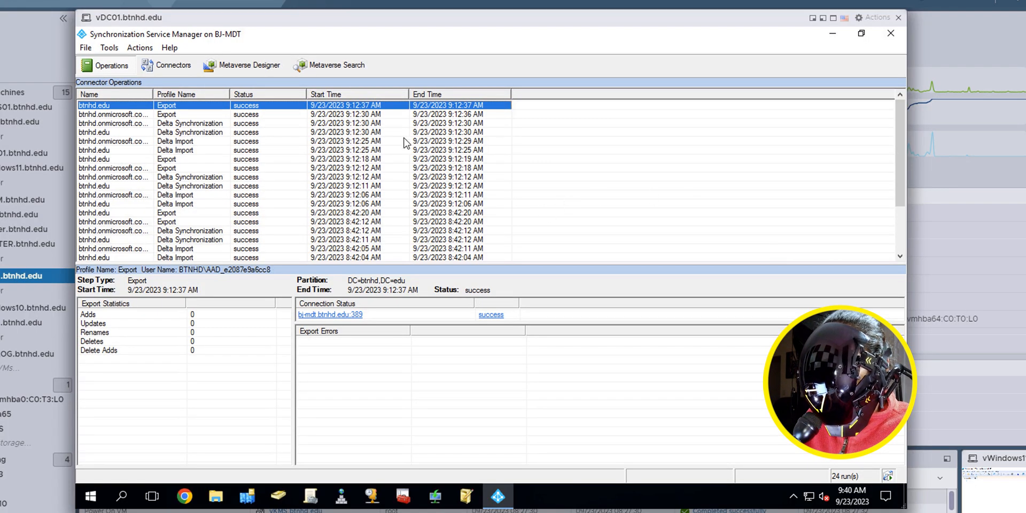
{"action": "mouse_move", "coordinate": [384, 142]}
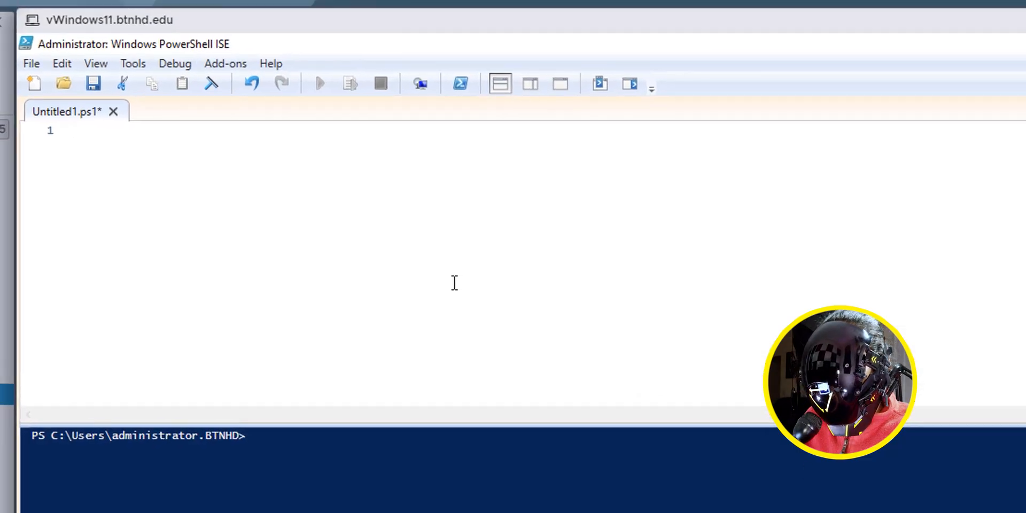
{"action": "mouse_move", "coordinate": [448, 282]}
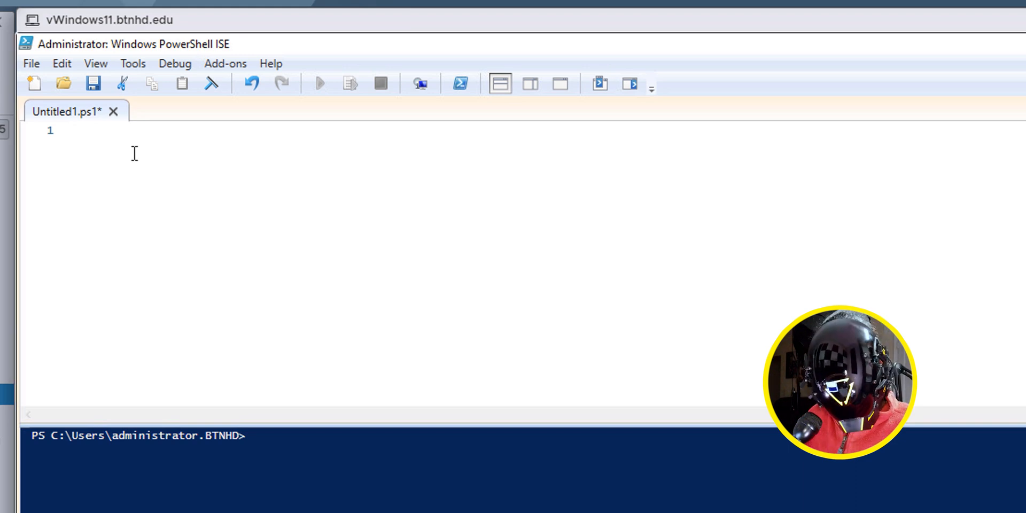
Write the script's first line: Enter-PSSession bj-mdt, opening a remote session to bj-mdt.
{"action": "type", "text": "Enter-PSSession"}
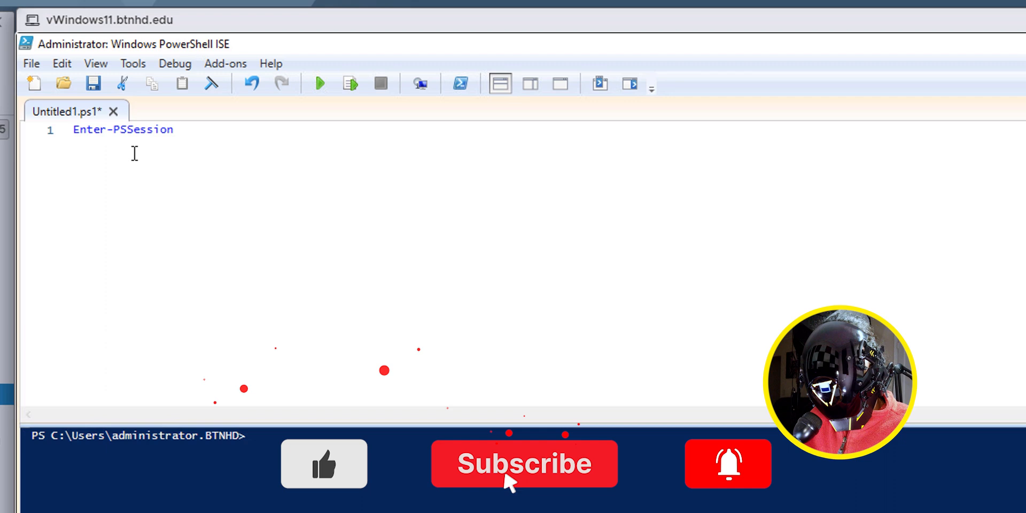
{"action": "type", "text": "bj-mdt"}
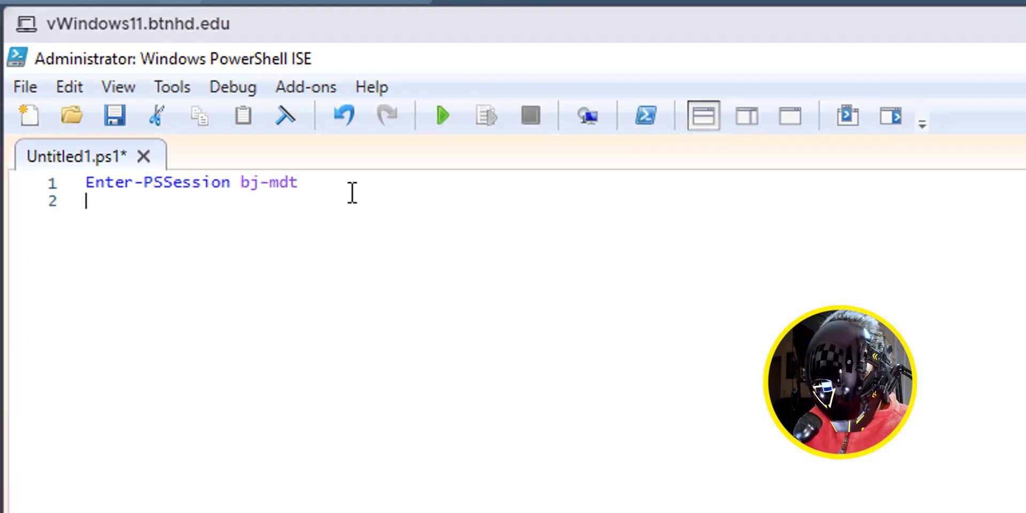
Add the script line Import-Module ADSync after the remote-session command.
{"action": "type", "text": "Import-Module"}
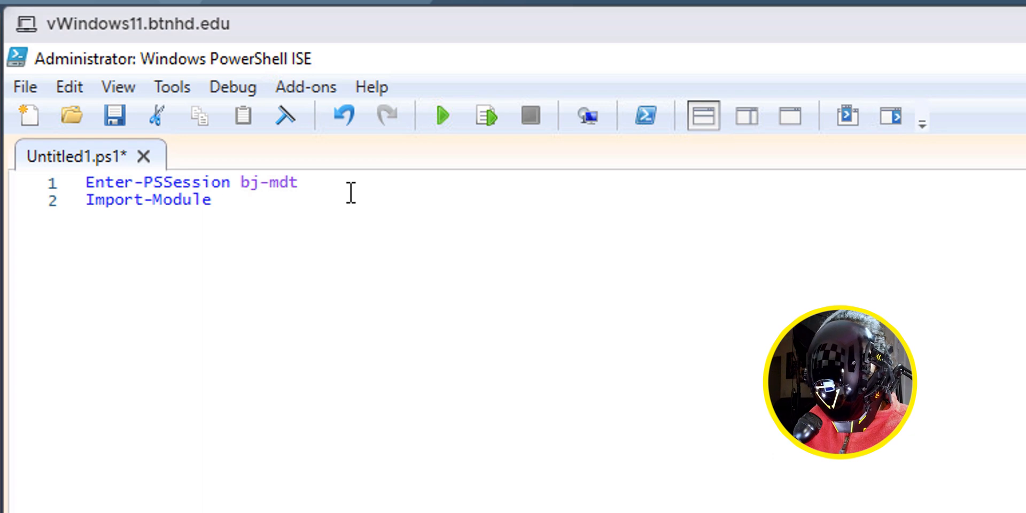
{"action": "type", "text": "ADSync"}
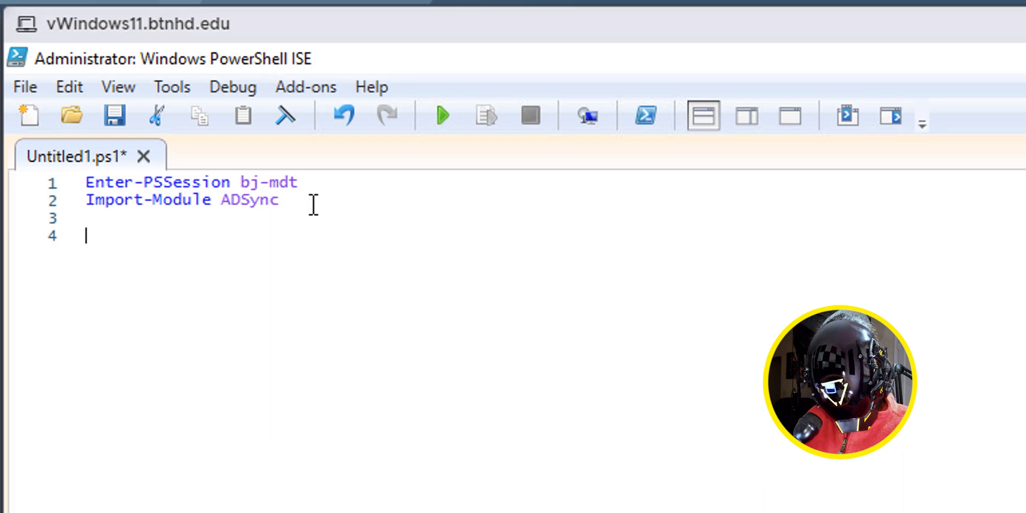
Add Start-ADSyncSyncCycle -PolicyType Delta -Verbose on line 4 and run the script.
{"action": "type", "text": "Start-ADSyncSyncCycle"}
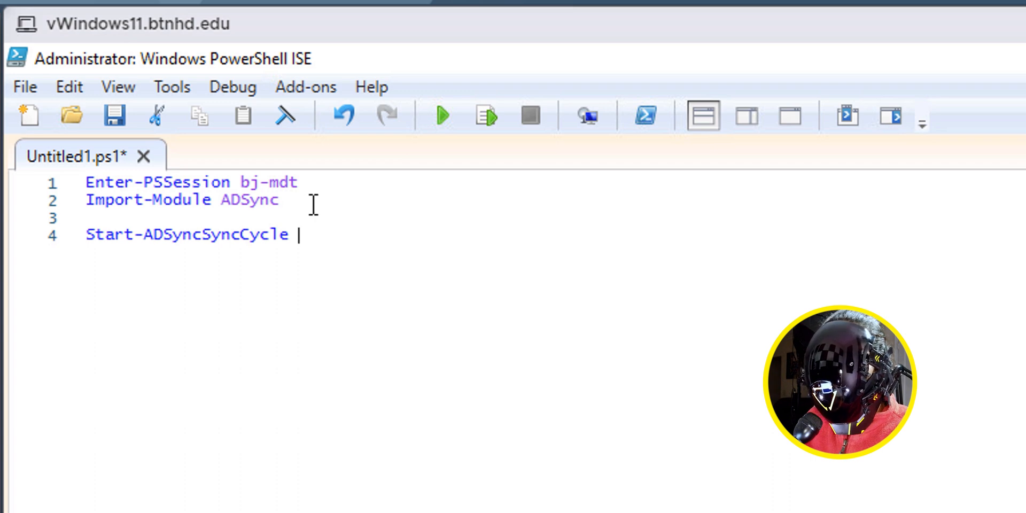
{"action": "type", "text": "-PolicyType"}
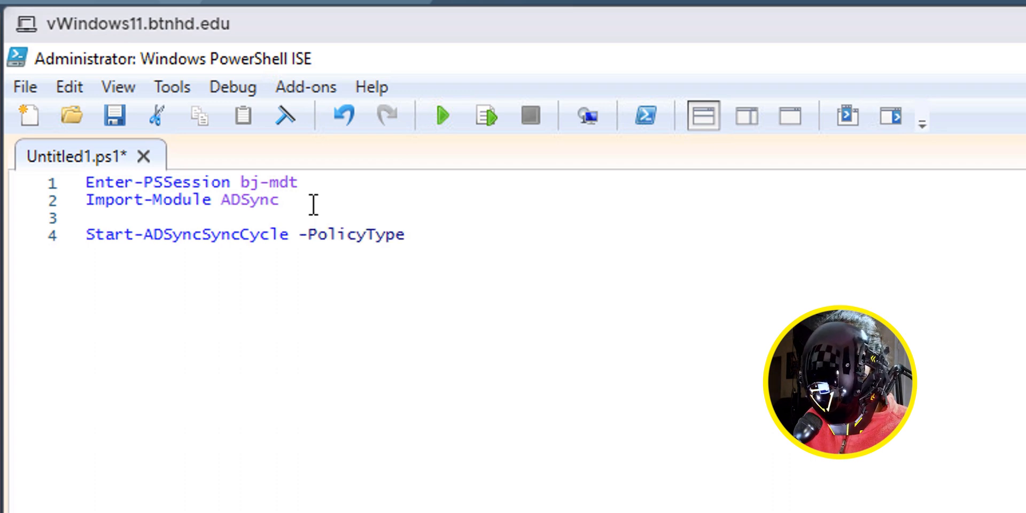
{"action": "type", "text": "Delta"}
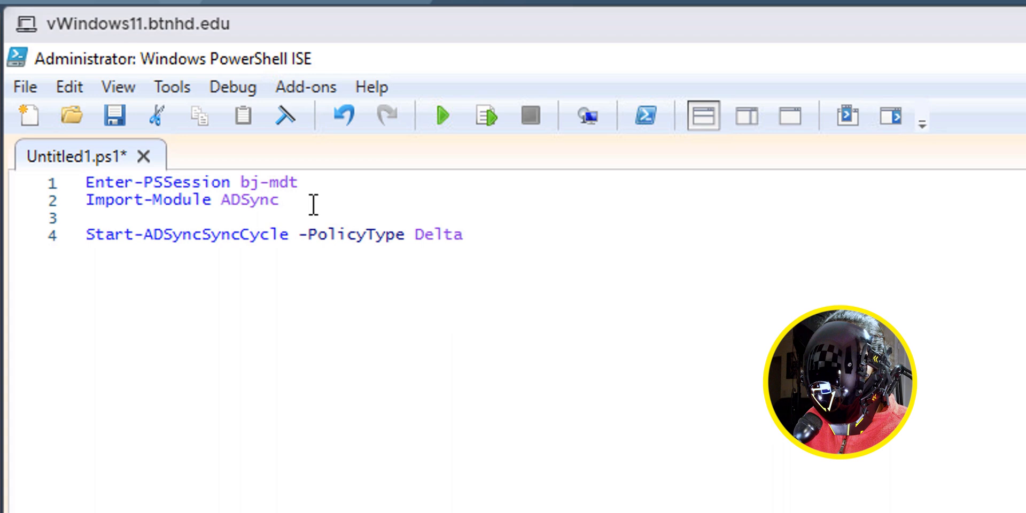
{"action": "type", "text": "|"}
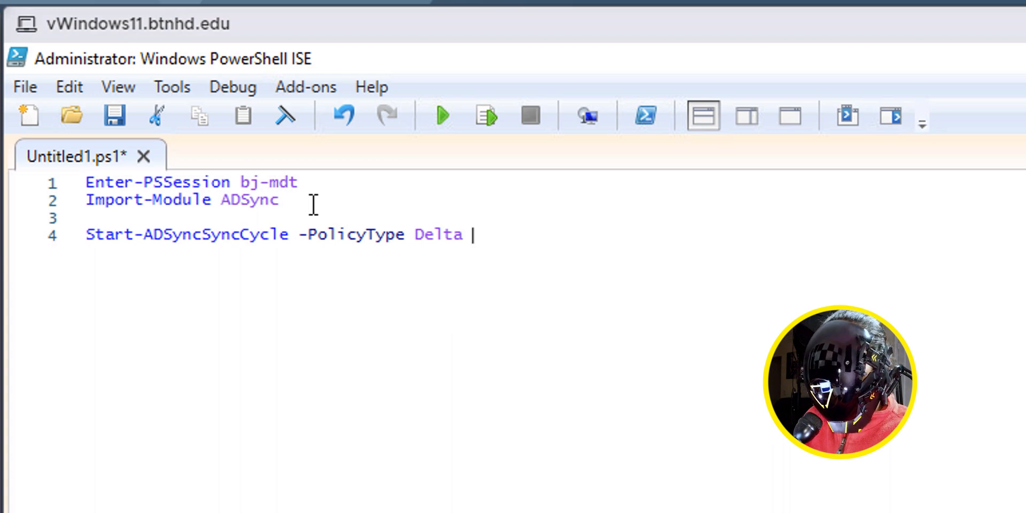
{"action": "type", "text": "-Verbose"}
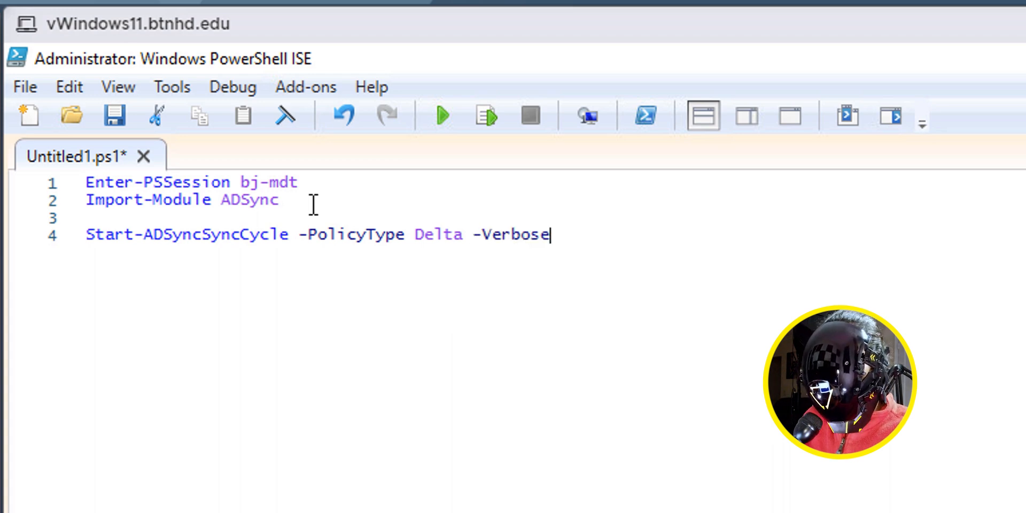
{"action": "mouse_move", "coordinate": [533, 89]}
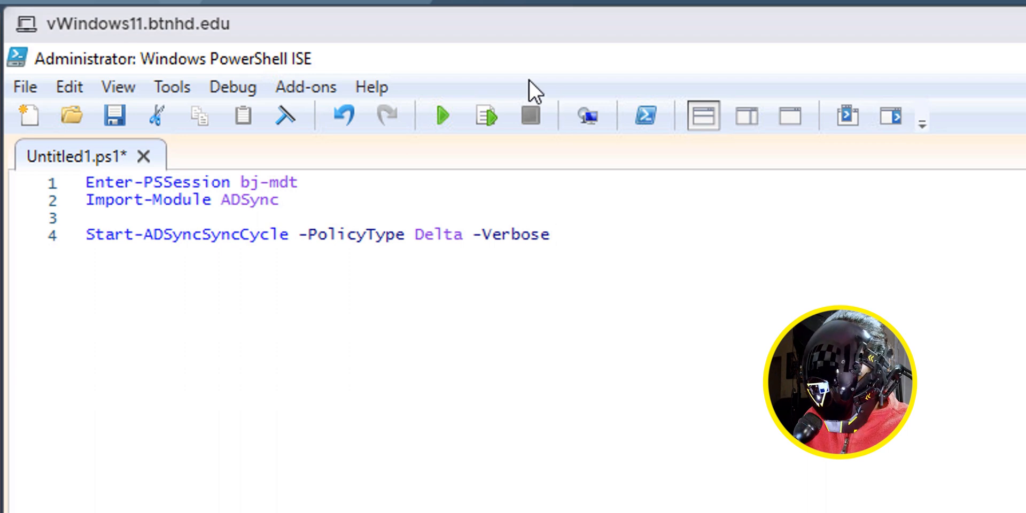
{"action": "left_click", "coordinate": [439, 116]}
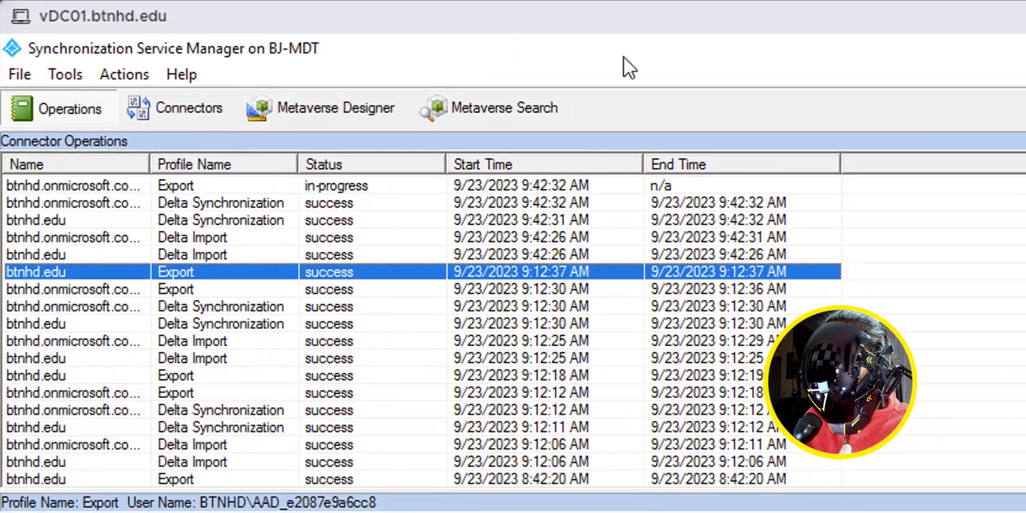
{"action": "left_click", "coordinate": [327, 185]}
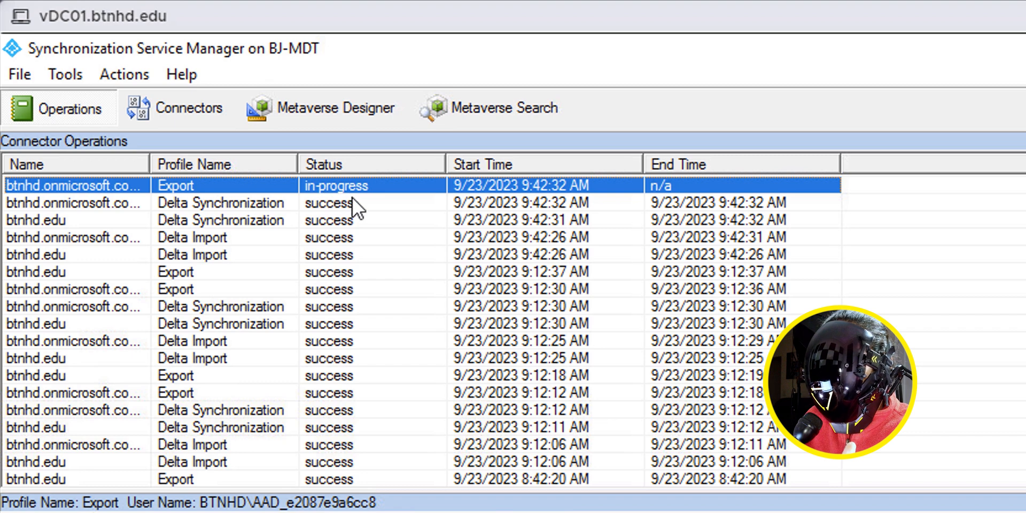
{"action": "mouse_move", "coordinate": [247, 235]}
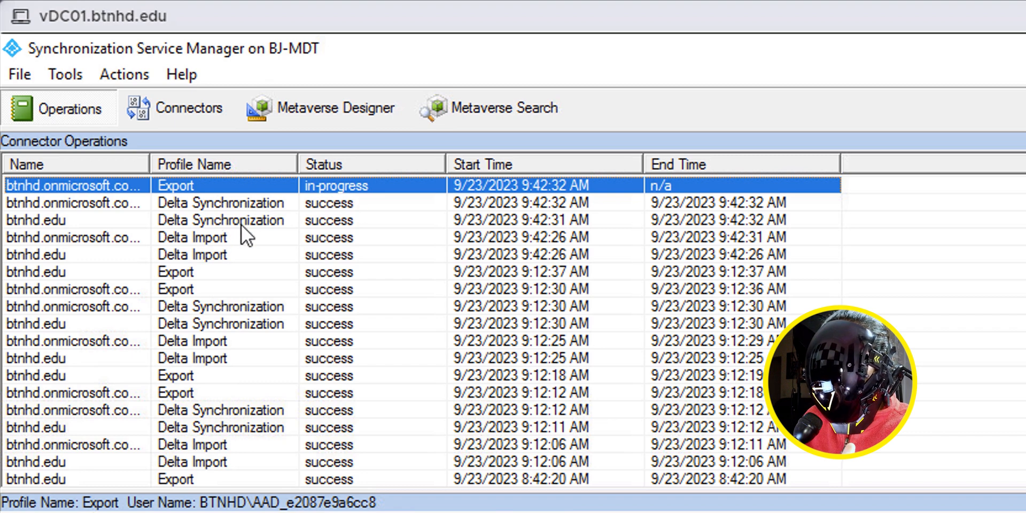
{"action": "mouse_move", "coordinate": [216, 203]}
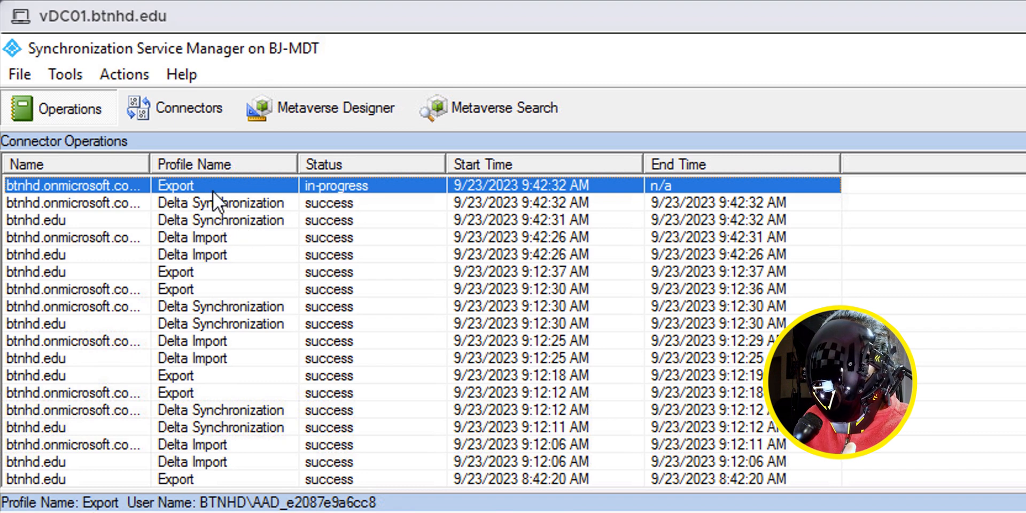
{"action": "mouse_move", "coordinate": [336, 203]}
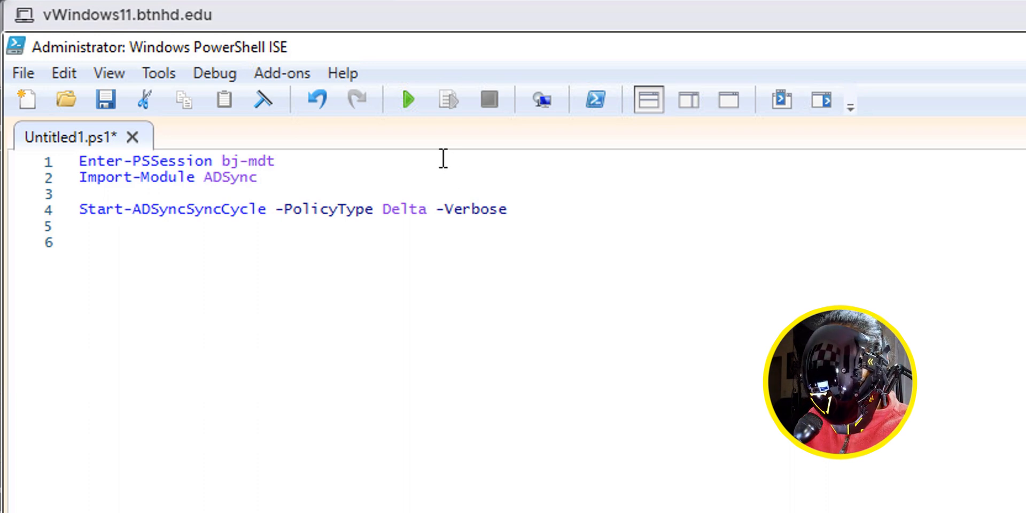
Run Exit-PSSession to leave the bj-mdt remote session after the sync reports Success.
{"action": "type", "text": "Exit-PSSession"}
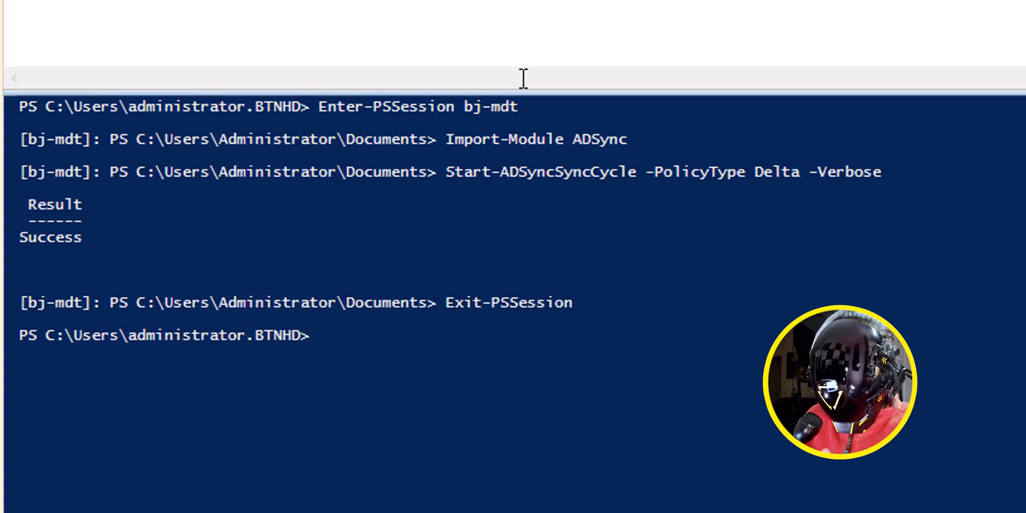
{"action": "mouse_move", "coordinate": [268, 191]}
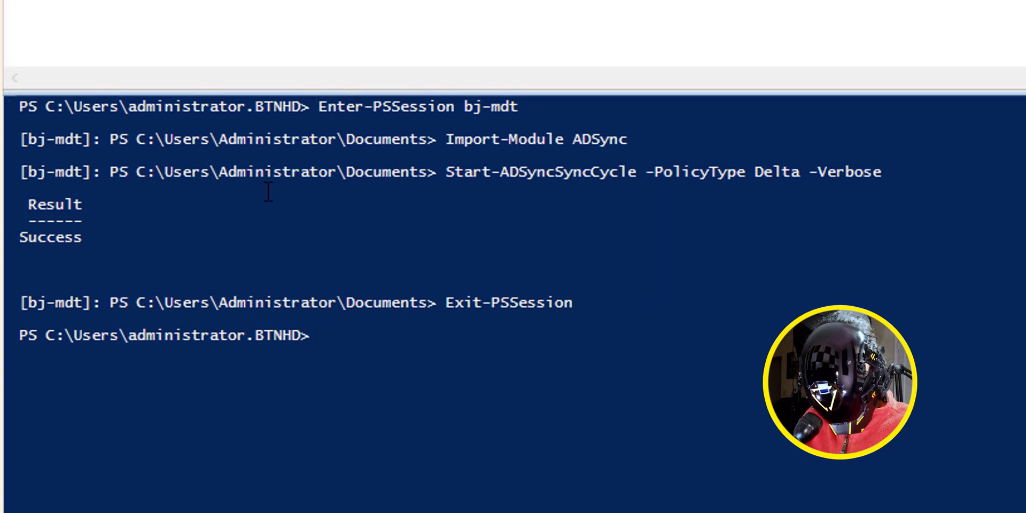